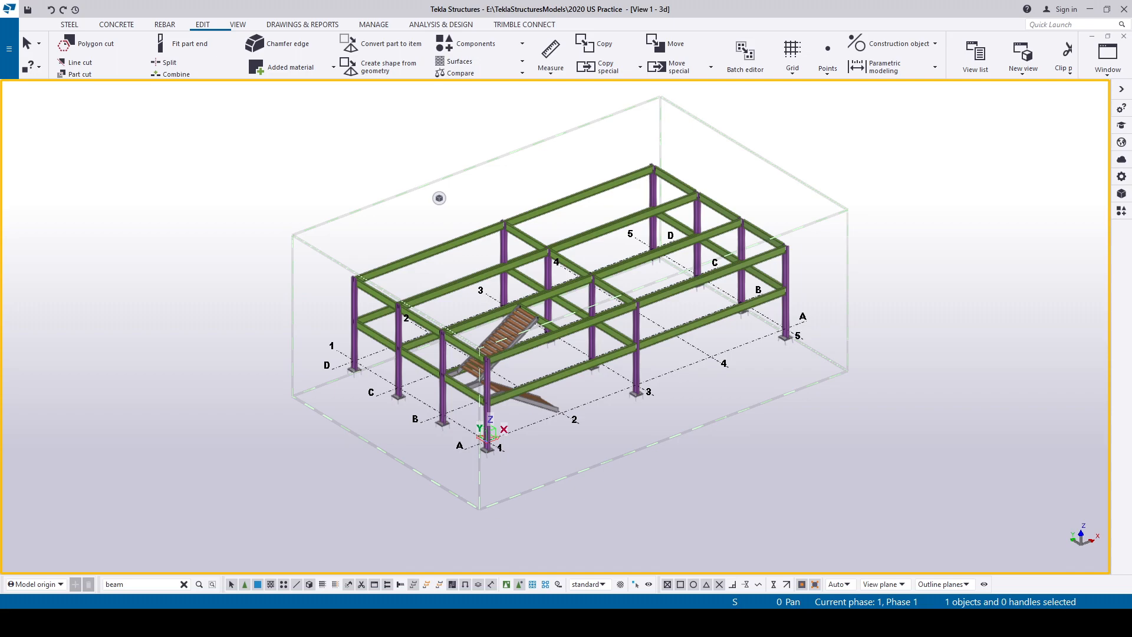
mouse_move(291, 214)
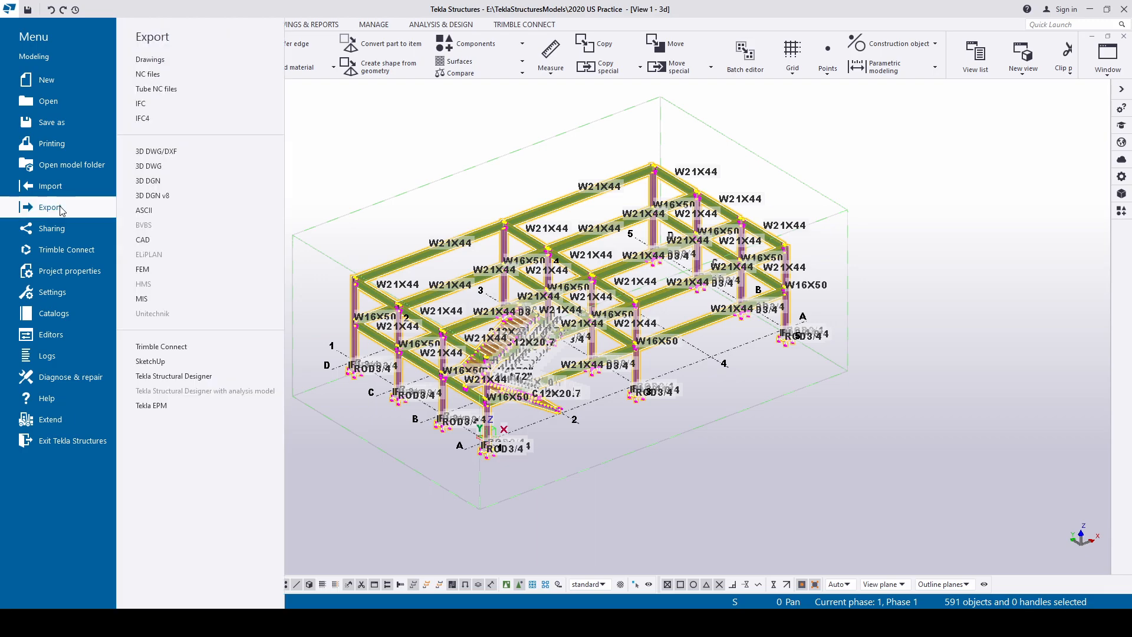
Export the selected objects to .\IFC\IFA in steel fabrication view, replacing the existing file.
click(141, 104)
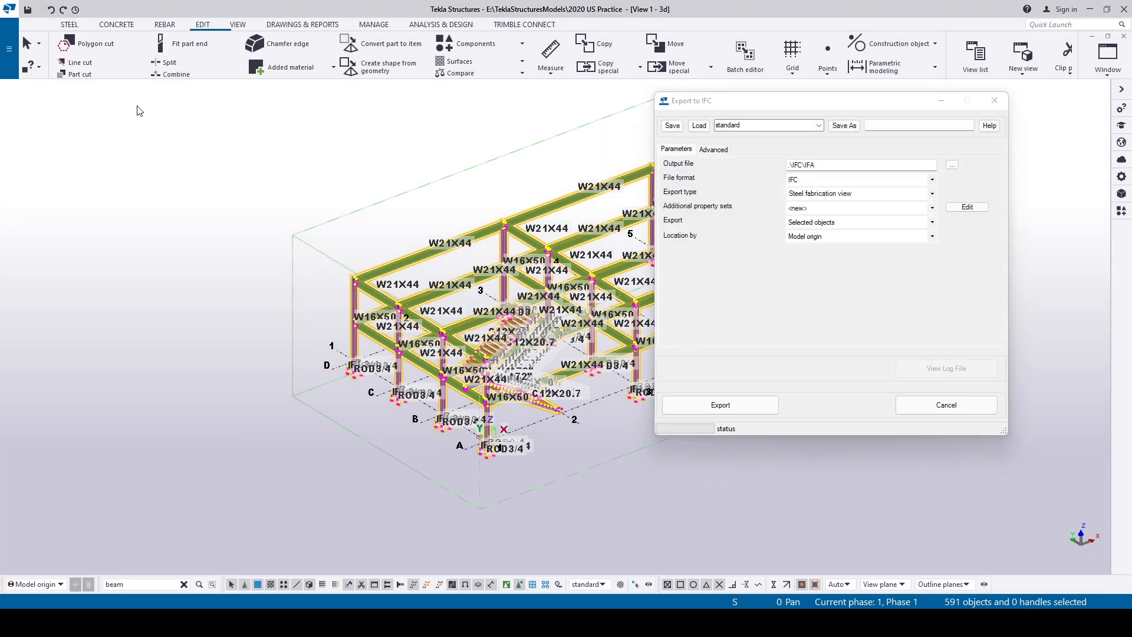
click(712, 150)
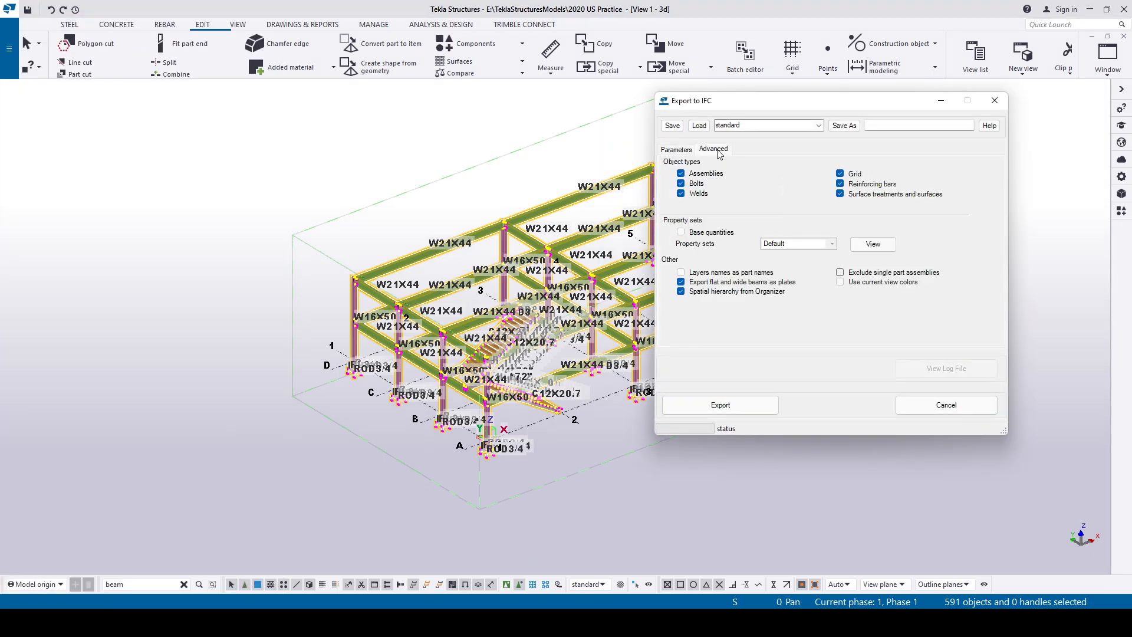
click(680, 174)
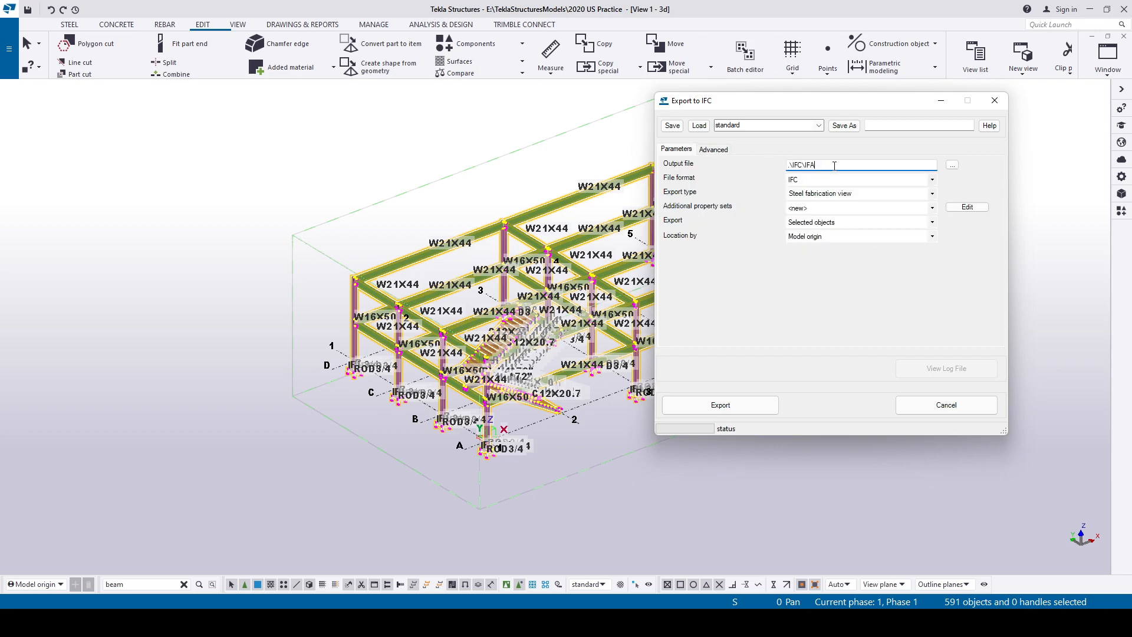
click(719, 404)
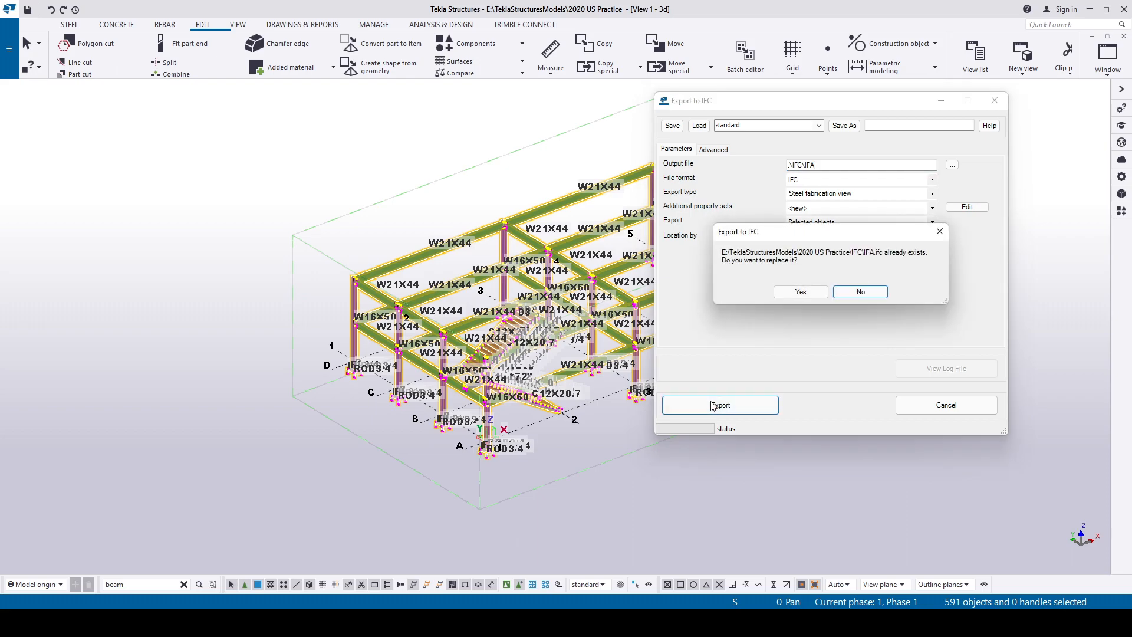
click(799, 291)
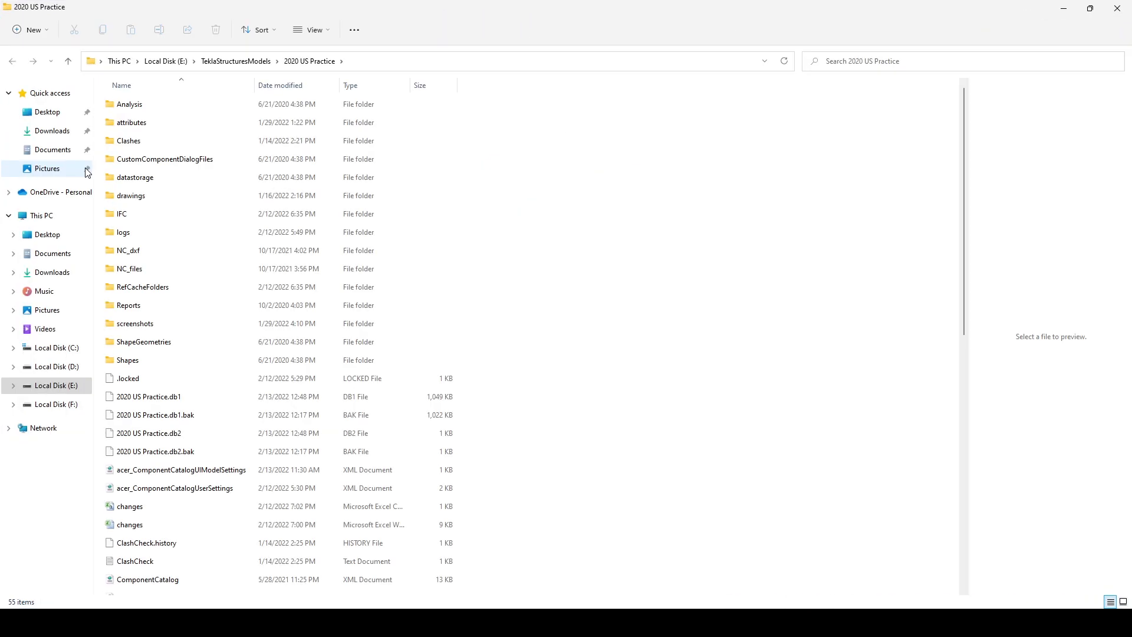
Check the IFC folder, then modify beam profiles so one reads W18X40.
click(121, 213)
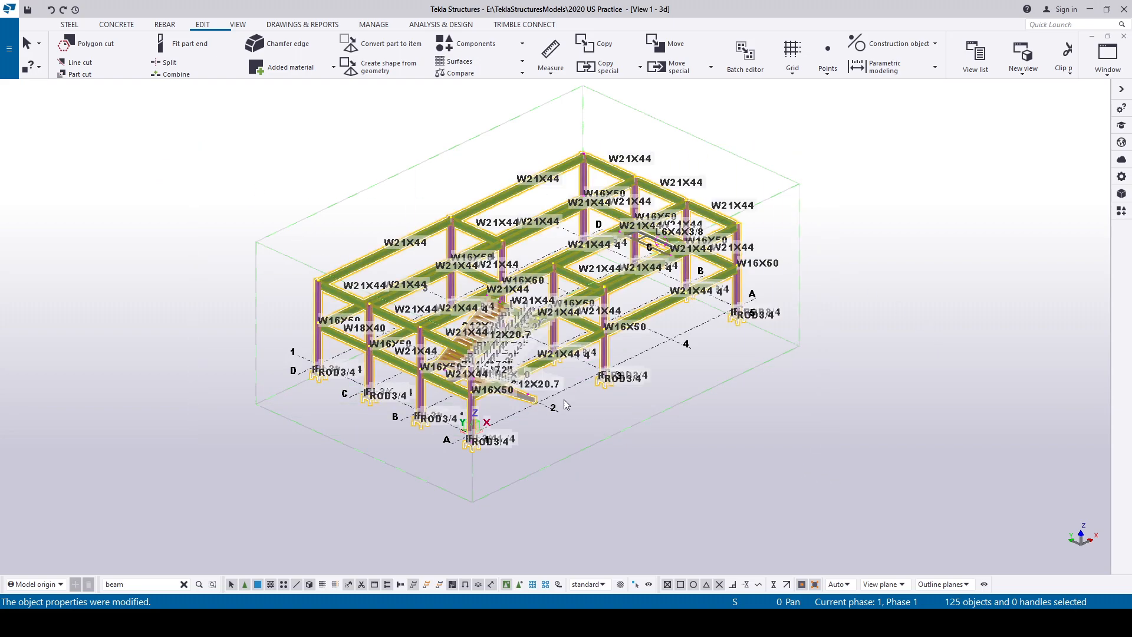
Export the modified model to a second IFC file .\IFC\IFF.
click(8, 48)
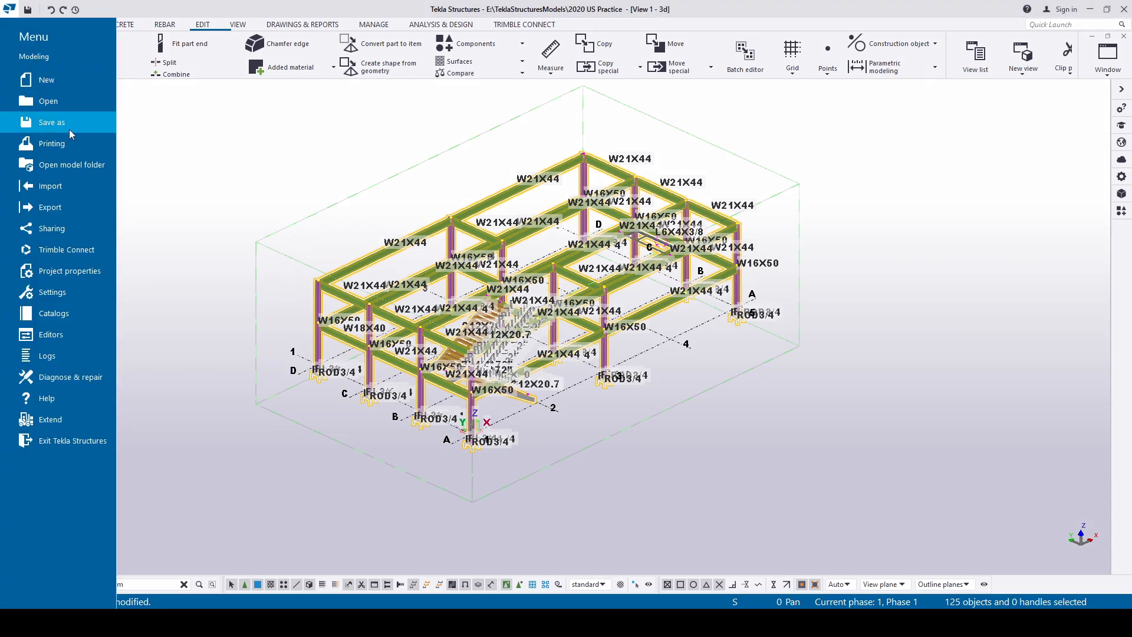
click(50, 208)
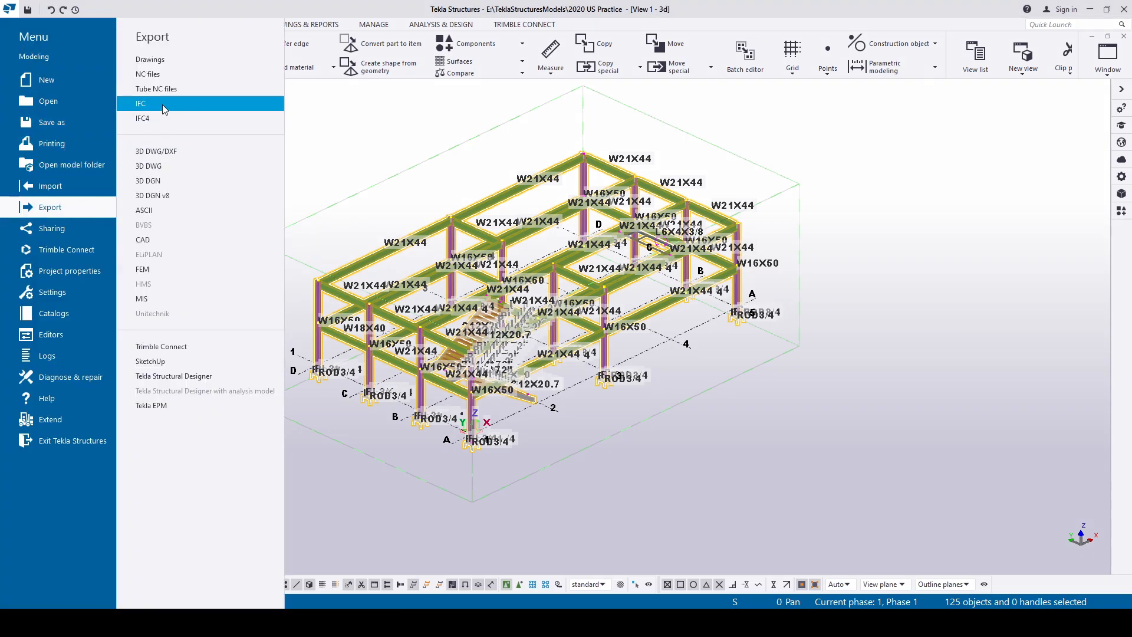
click(140, 103)
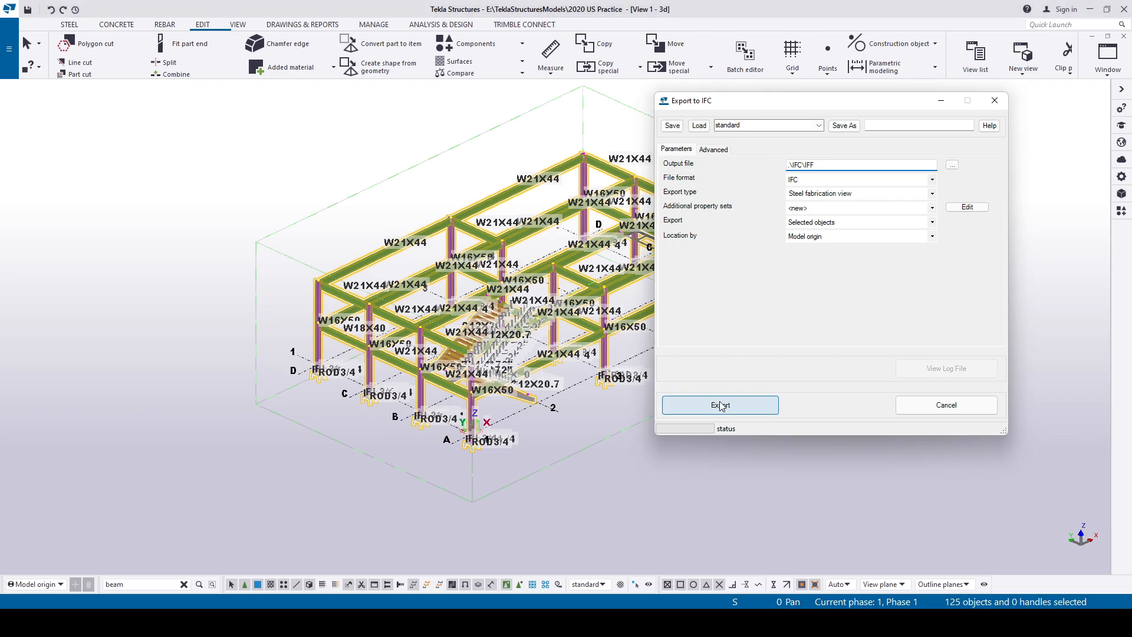
click(720, 405)
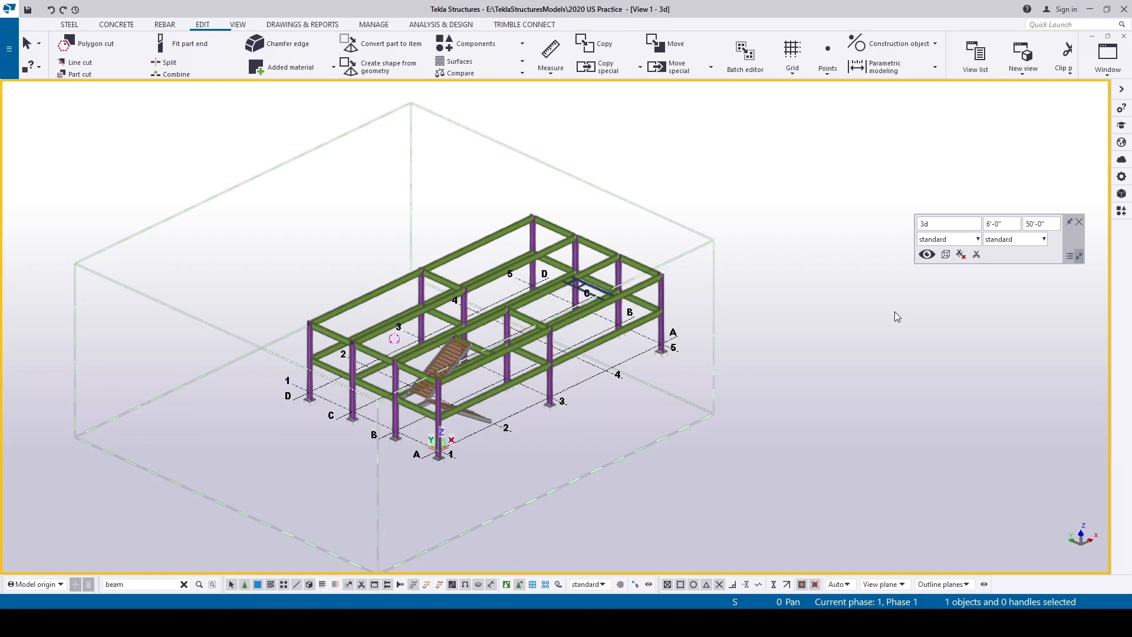
Add the IFA file as a reference model with a Y offset of 50 ft.
click(1121, 194)
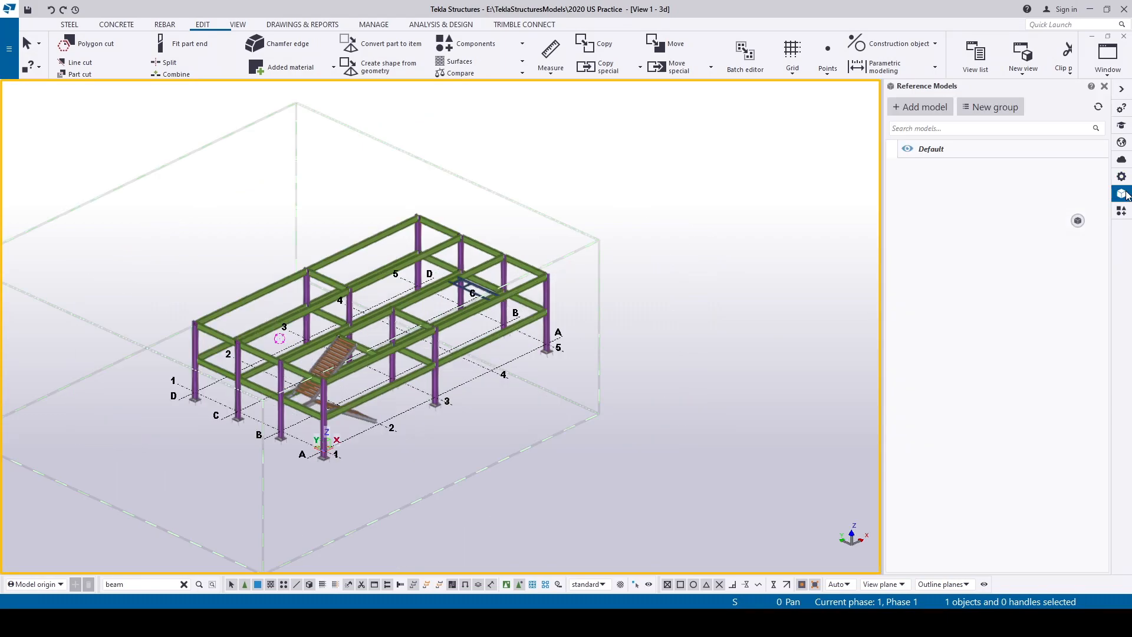
click(920, 107)
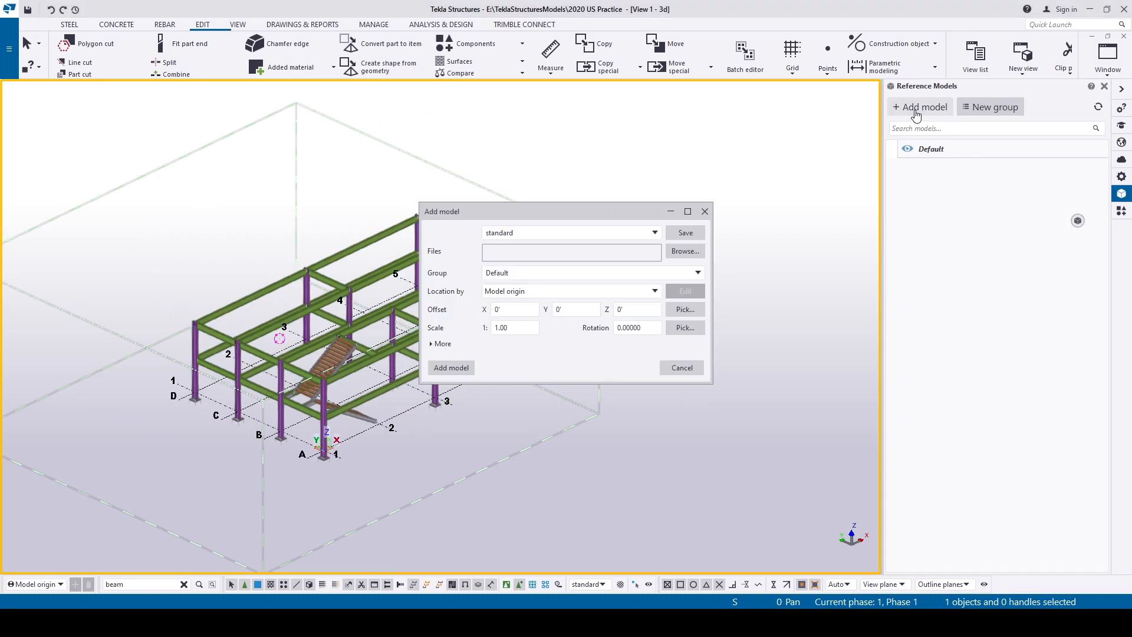
click(683, 250)
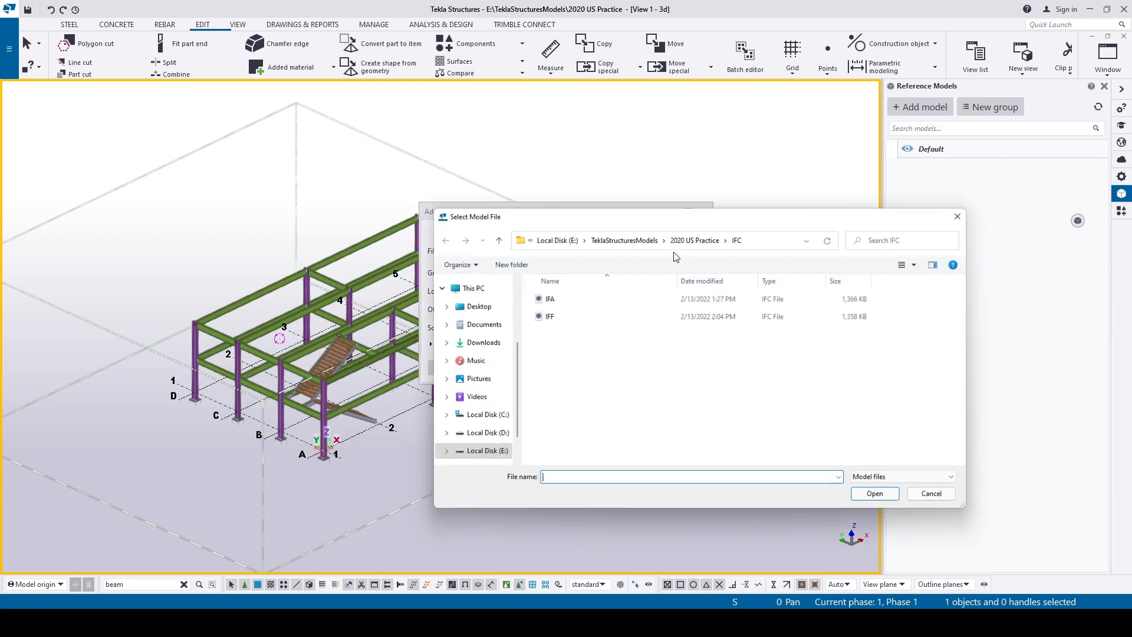
click(551, 298)
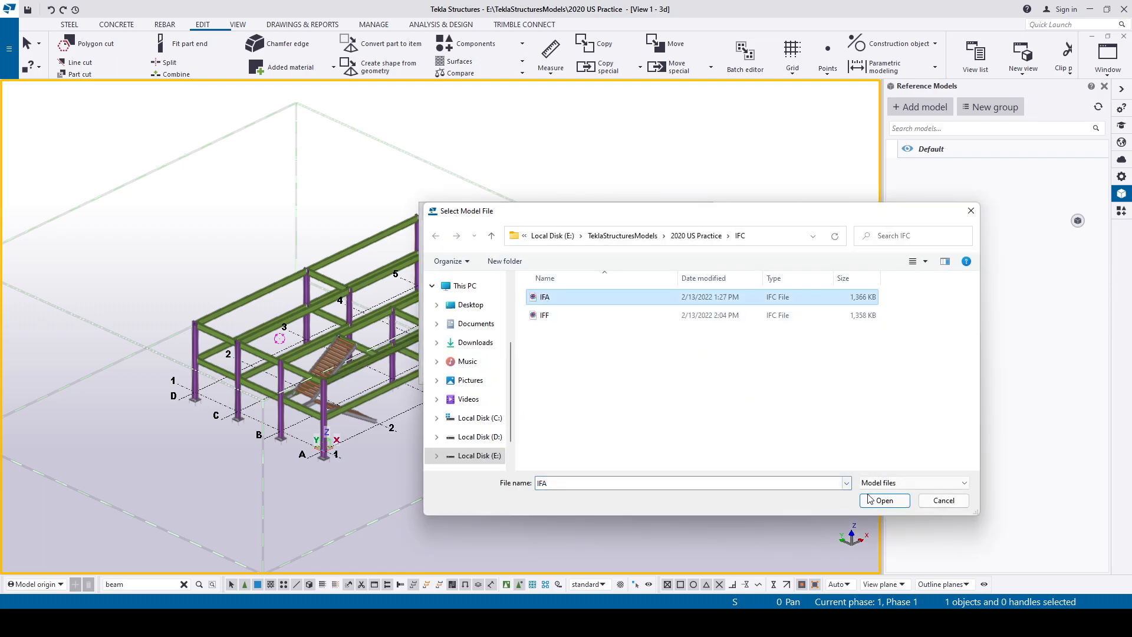
click(884, 500)
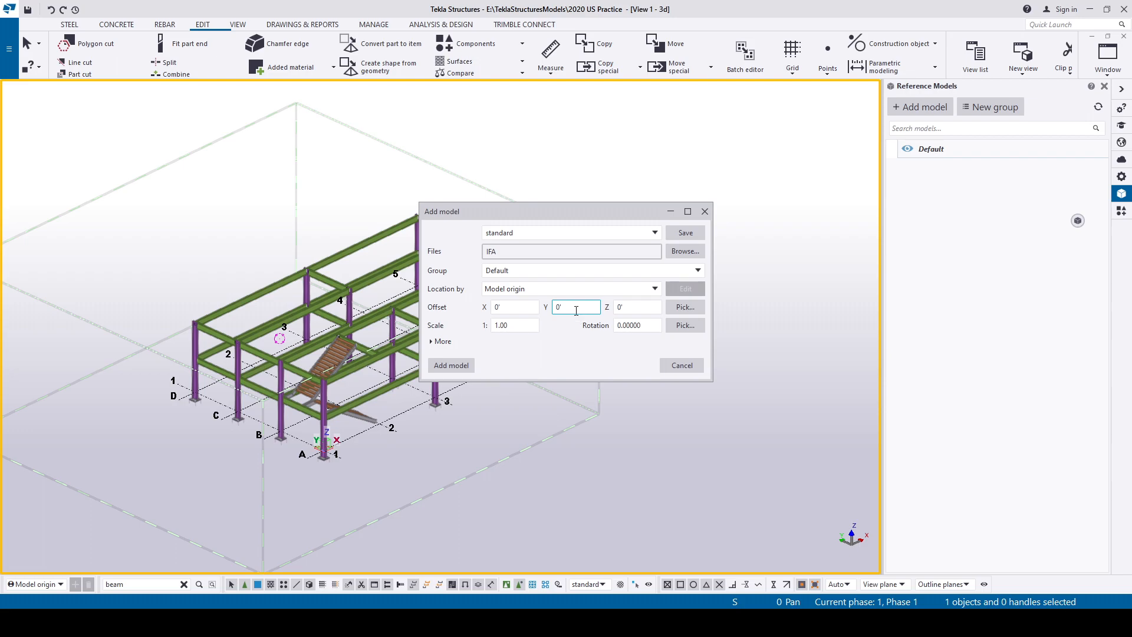
text(50)
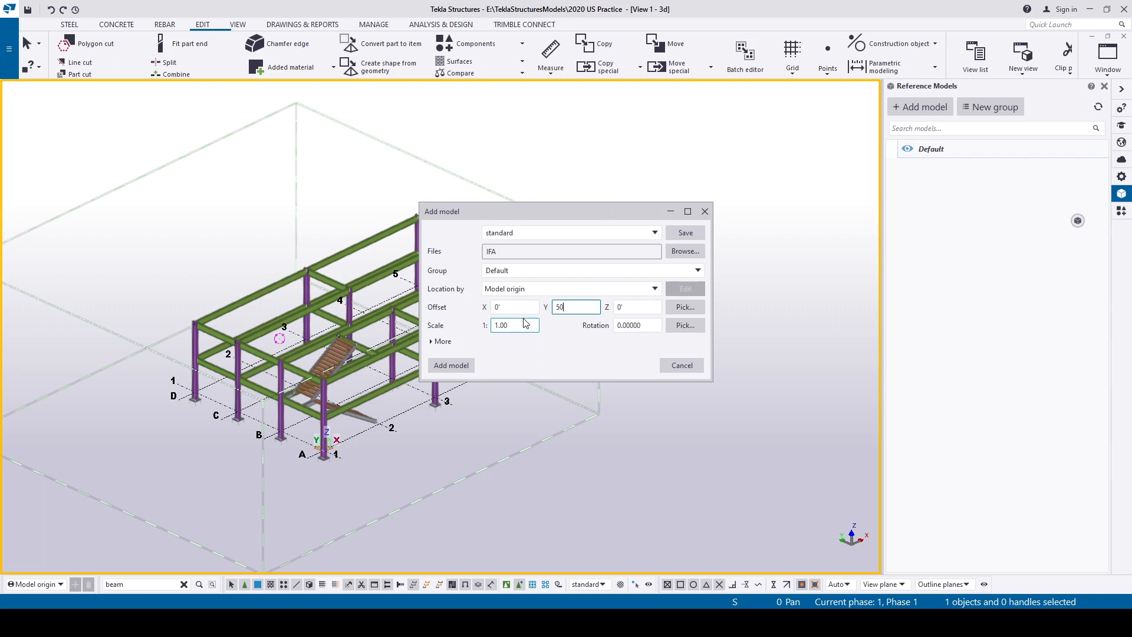
click(449, 364)
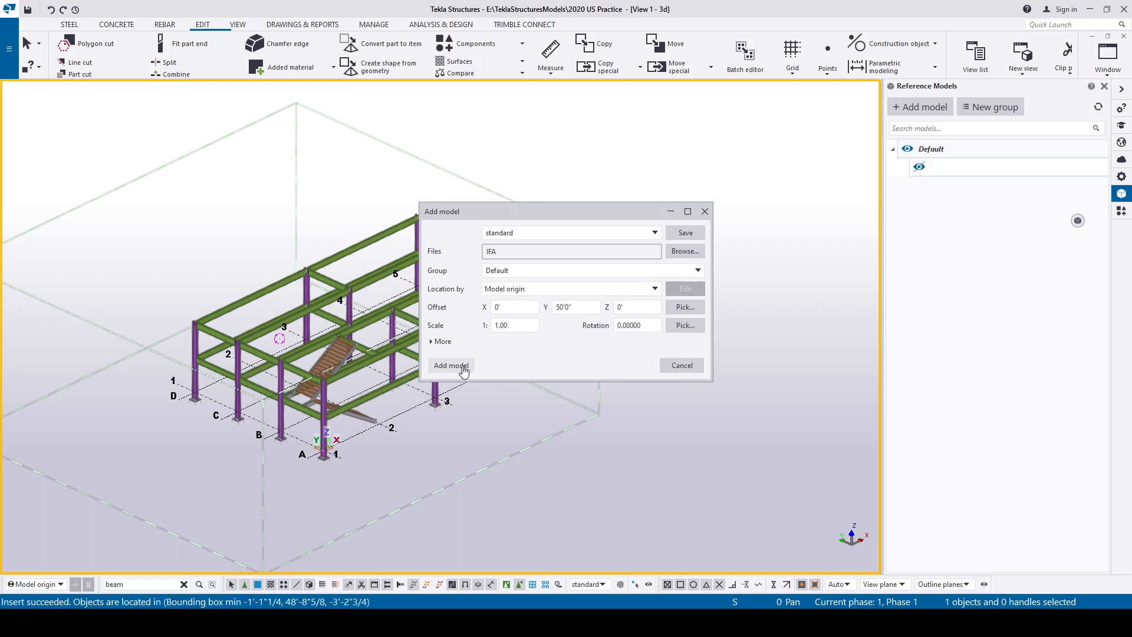
click(449, 366)
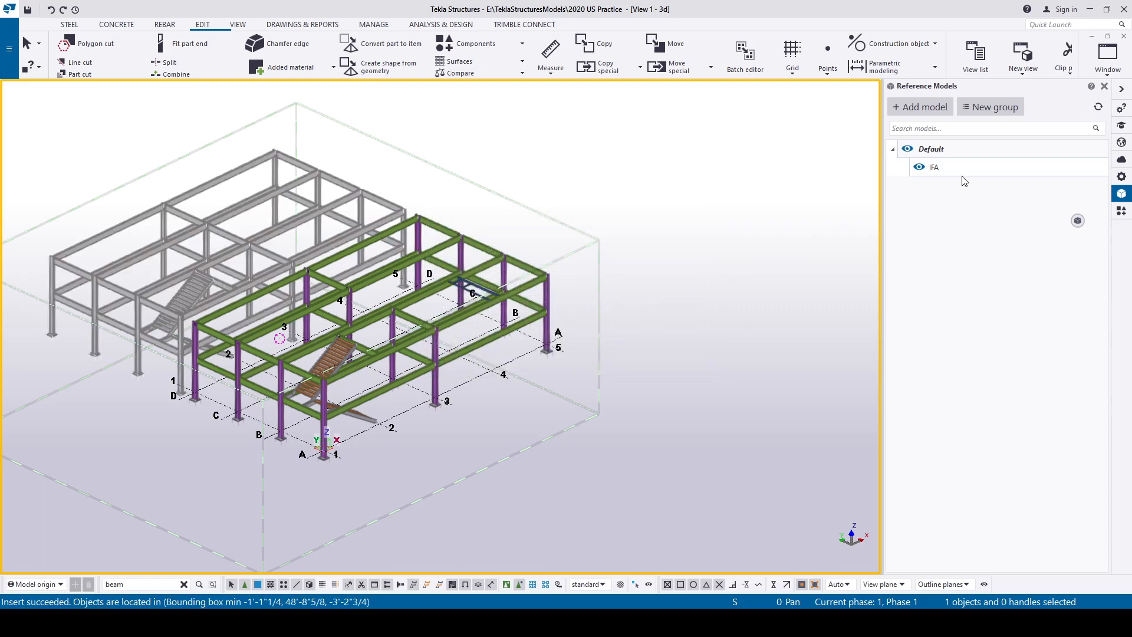
Compare the IFA reference against IFF and update the view to show only changed objects.
click(934, 167)
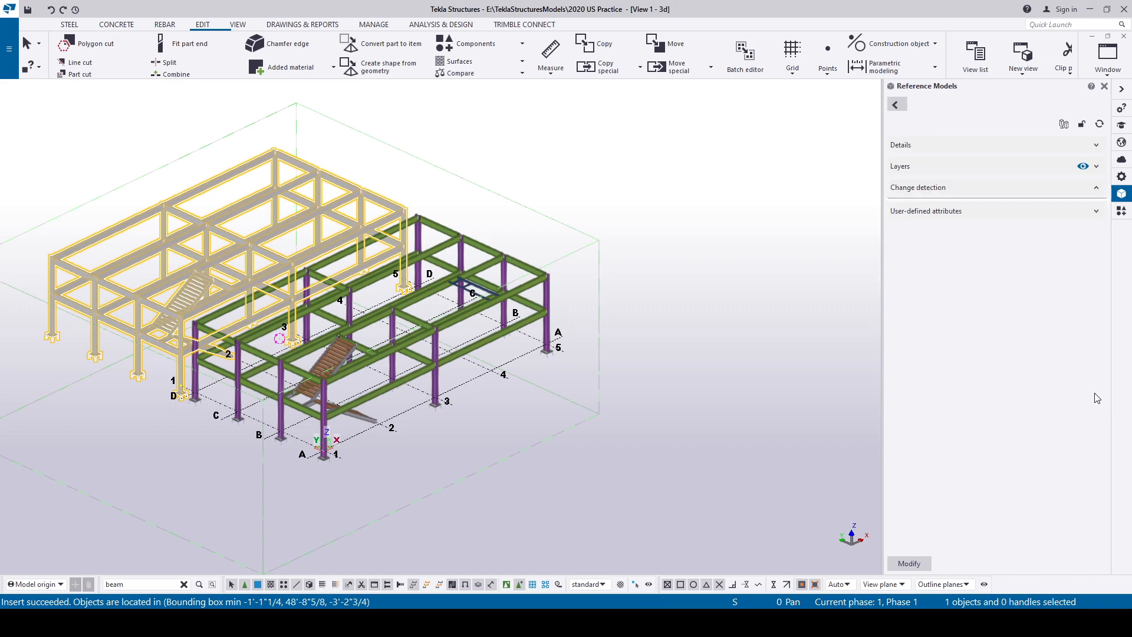
click(918, 187)
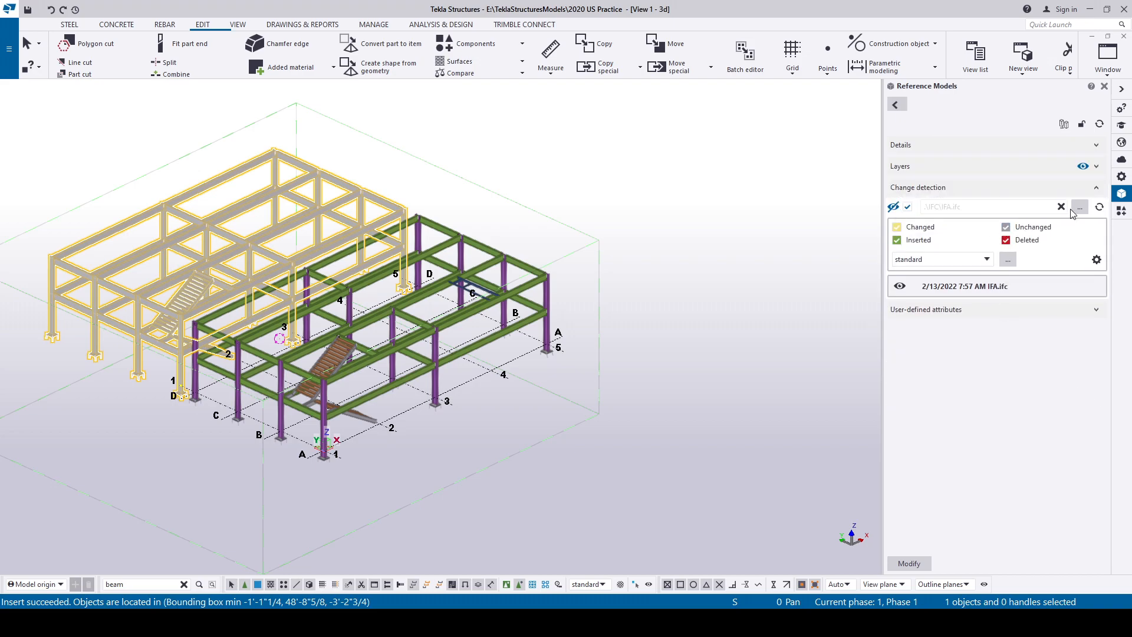
click(1079, 208)
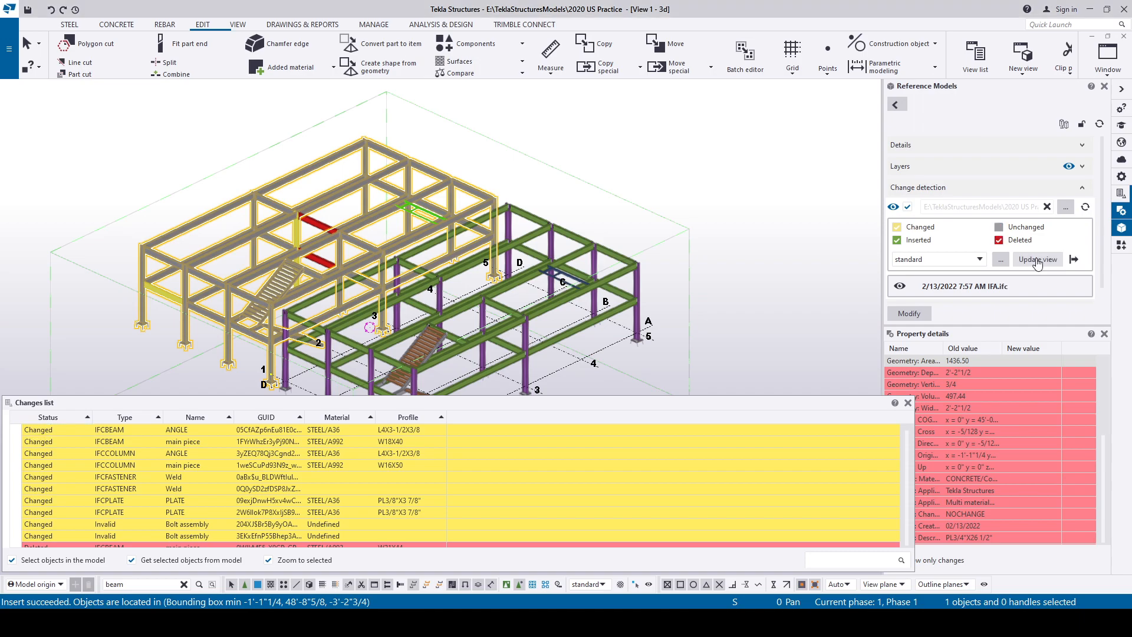
click(1038, 260)
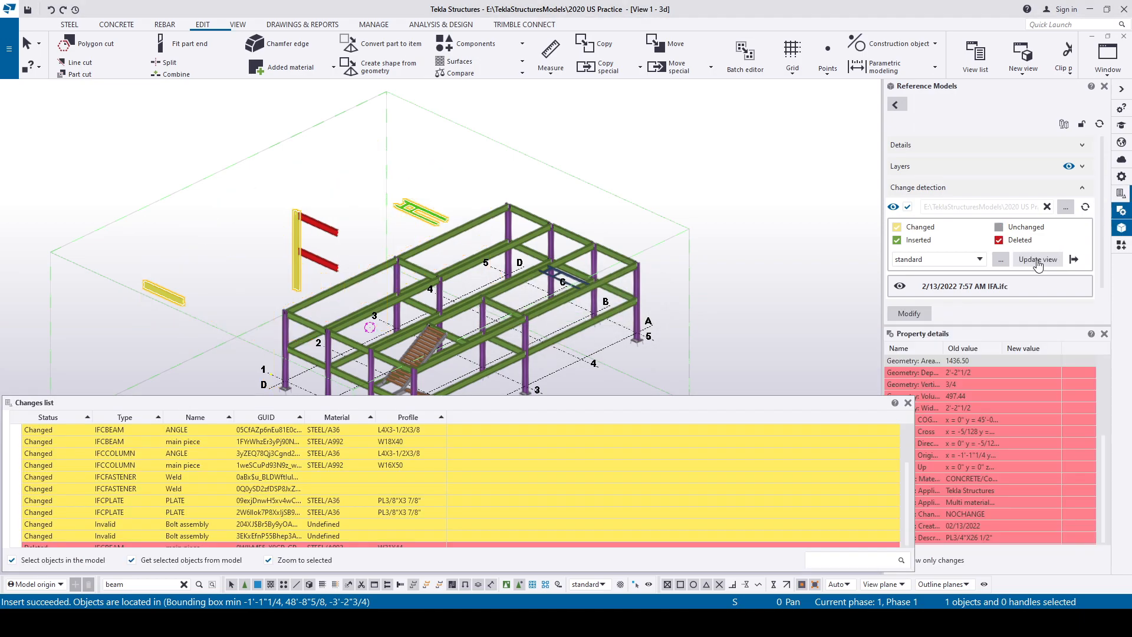
click(1037, 258)
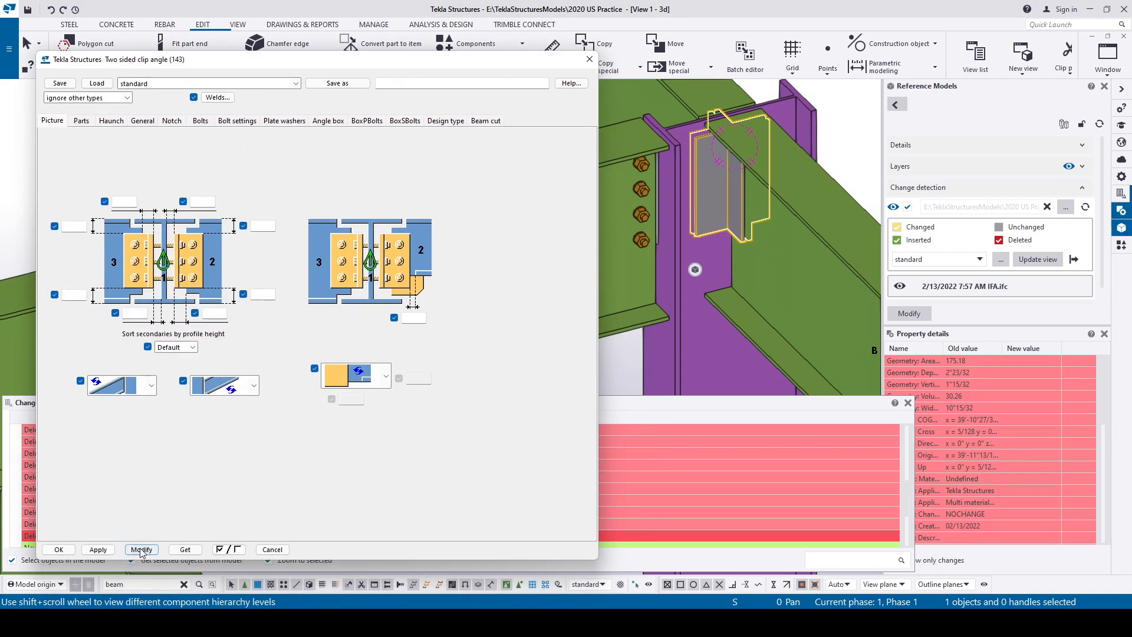
Modify the two sided clip angle connection and prepare the changes list Excel export.
click(141, 550)
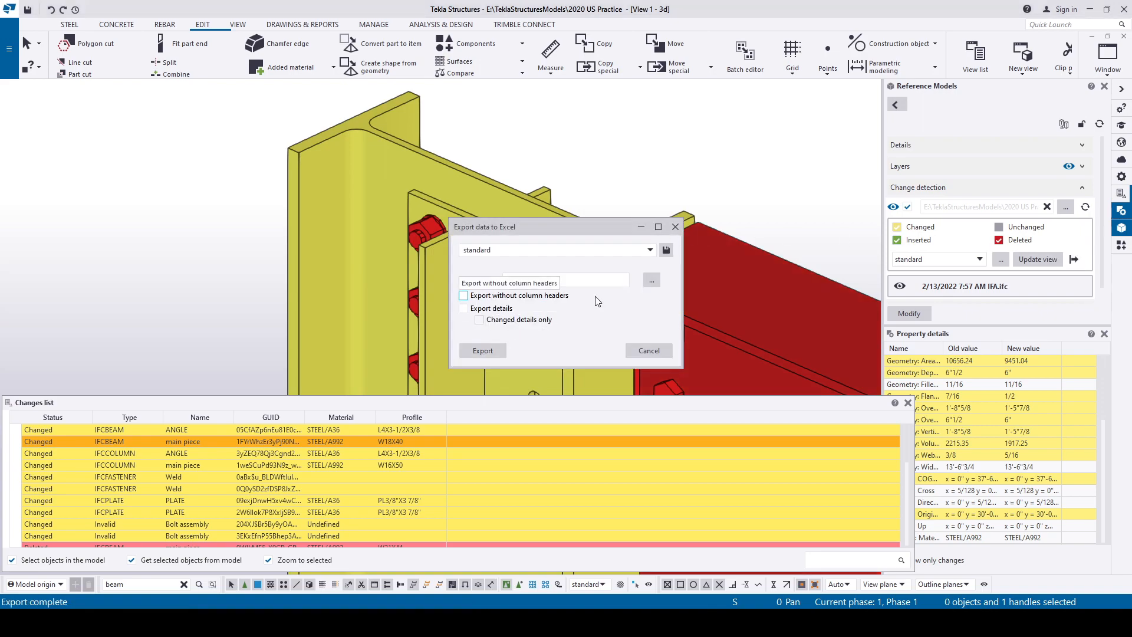
Export the changes list to Excel and select several GUID cells in column D of Book1.
click(481, 350)
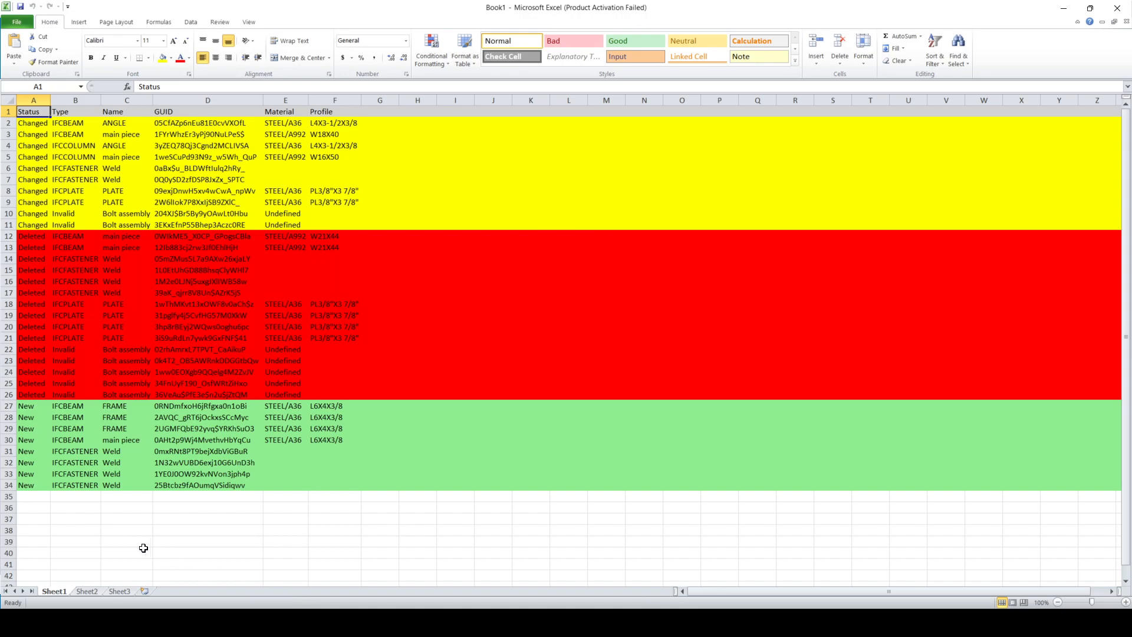
drag(207, 134, 207, 191)
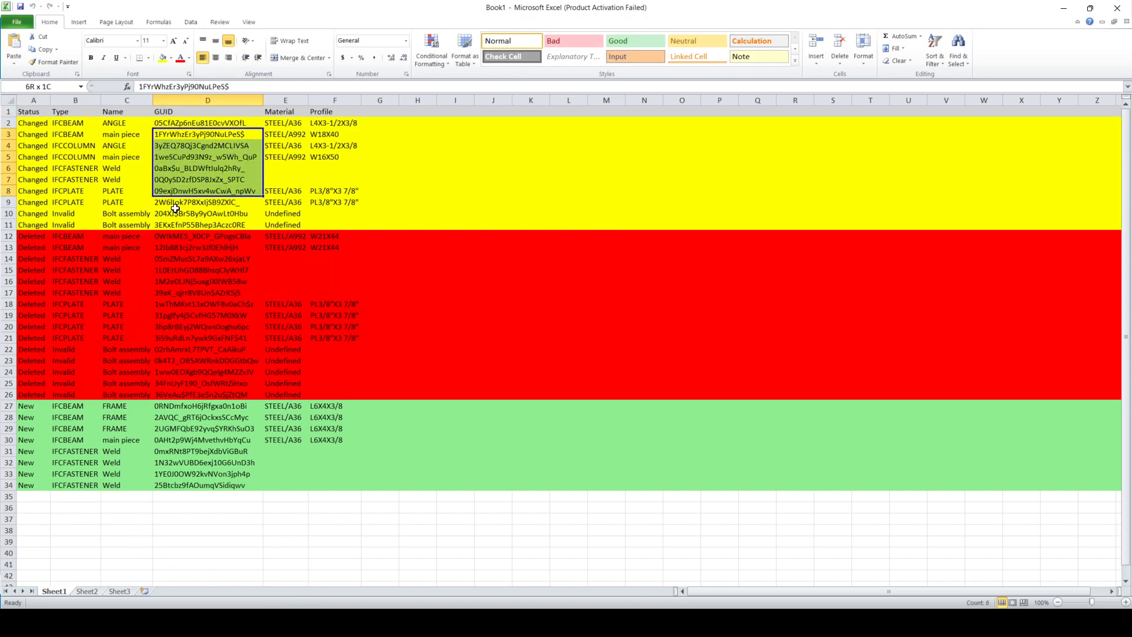